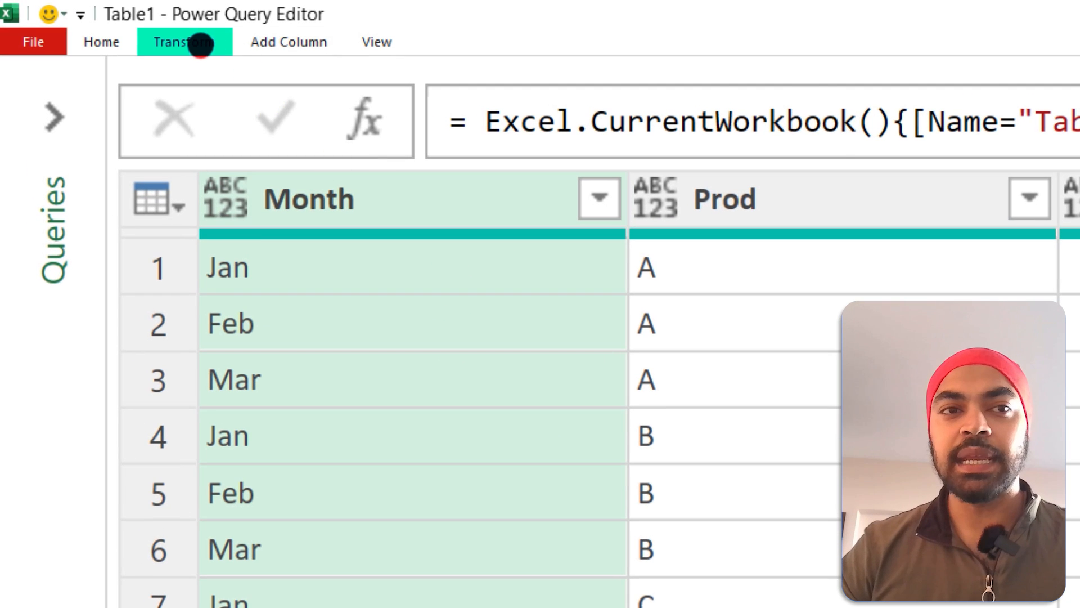
- Start Pivot Column on the Month column from the Transform commands
click(183, 41)
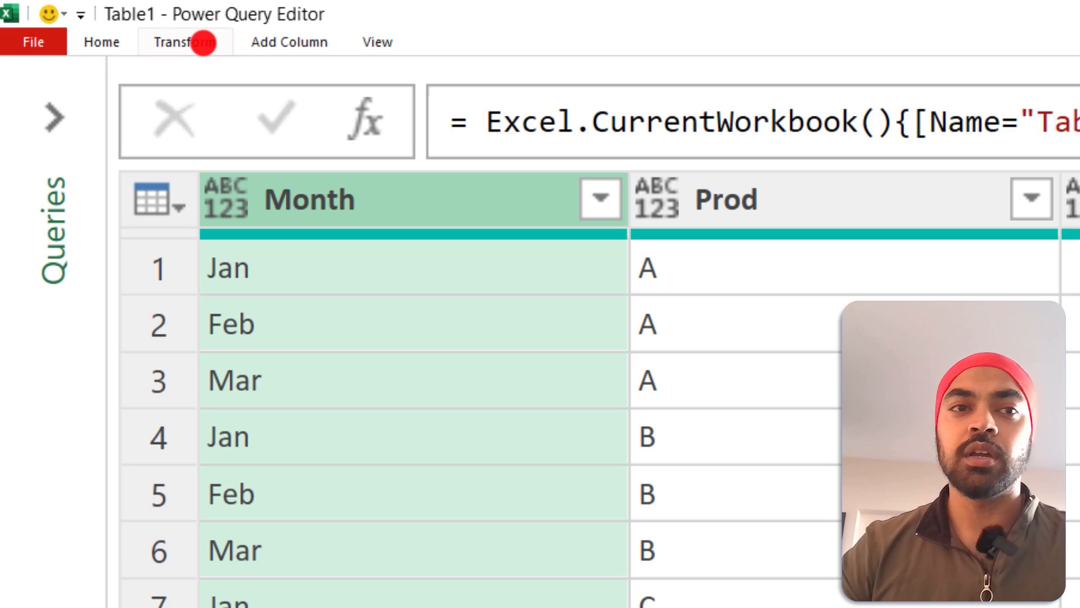
click(185, 42)
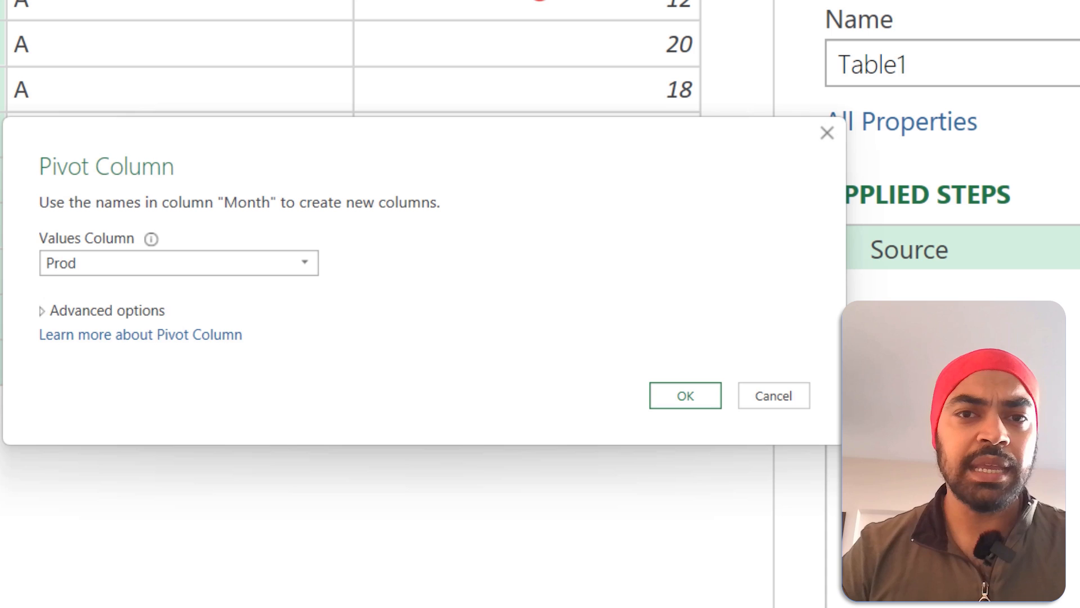
- Use Values as the values column and choose Don't Aggregate under Advanced options
click(178, 262)
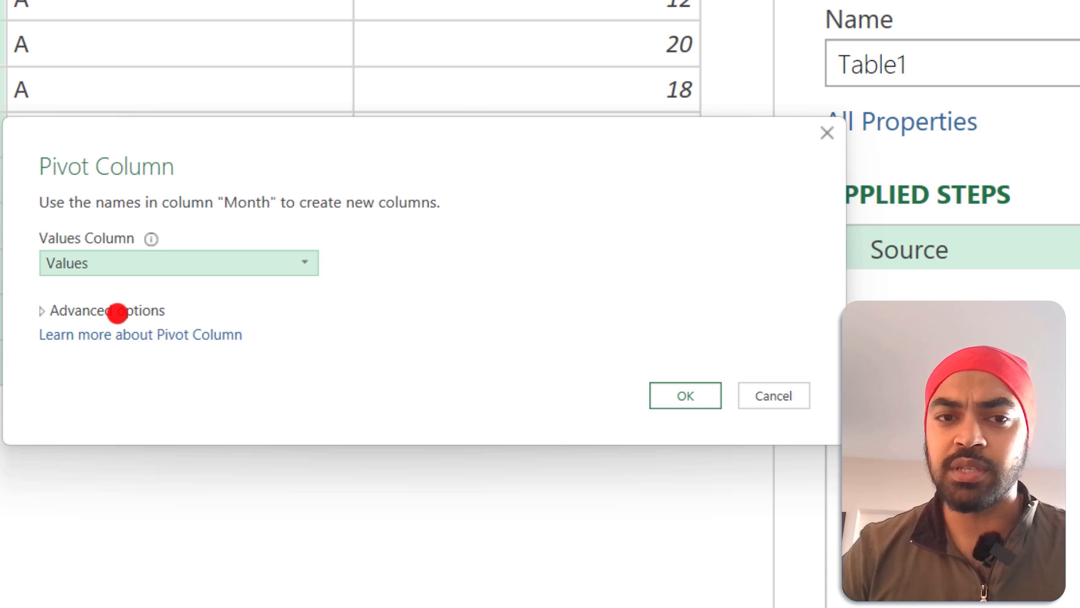
click(102, 311)
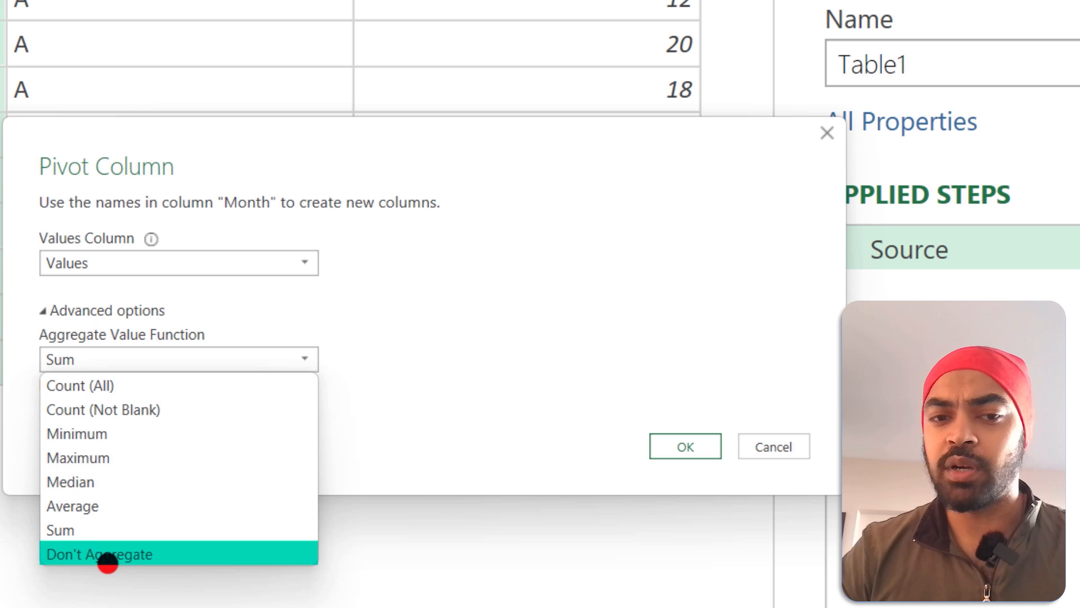
click(99, 553)
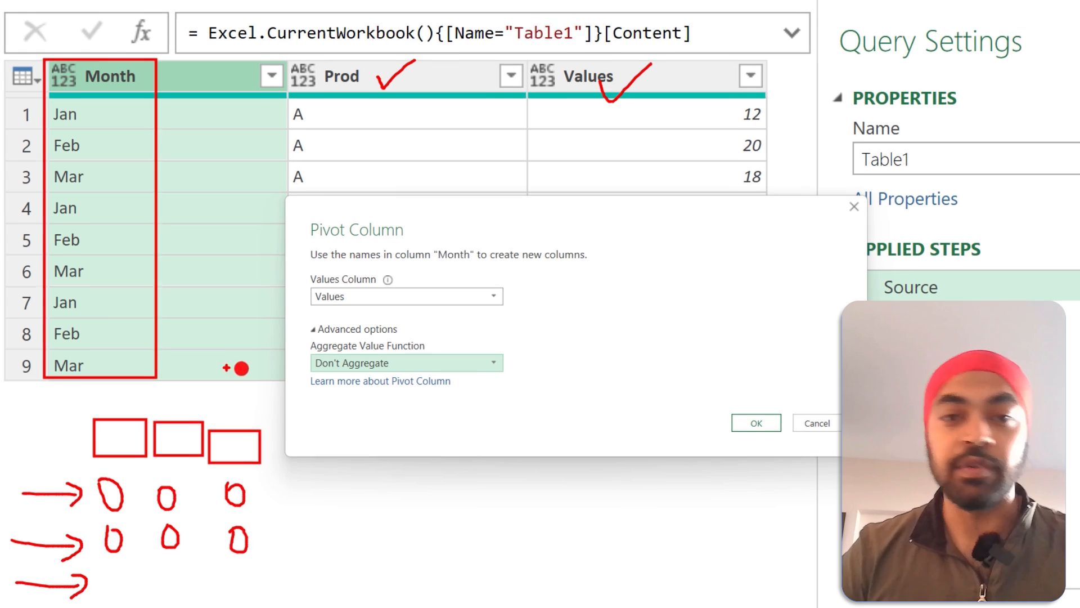
- Apply the pivot, then view the original Month/Prod/Values table via the Source step
click(755, 422)
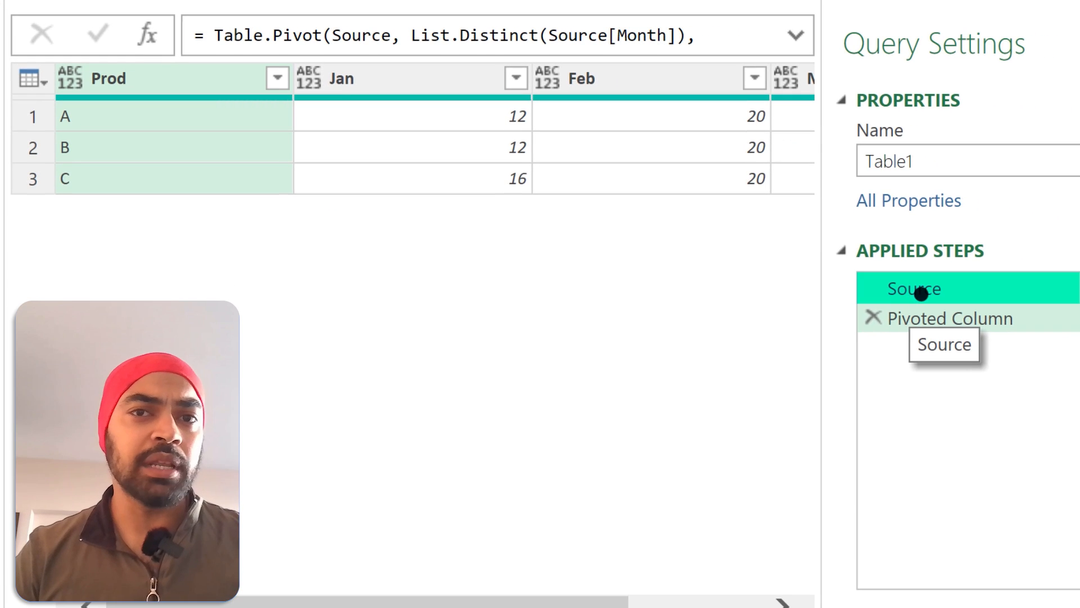
click(914, 288)
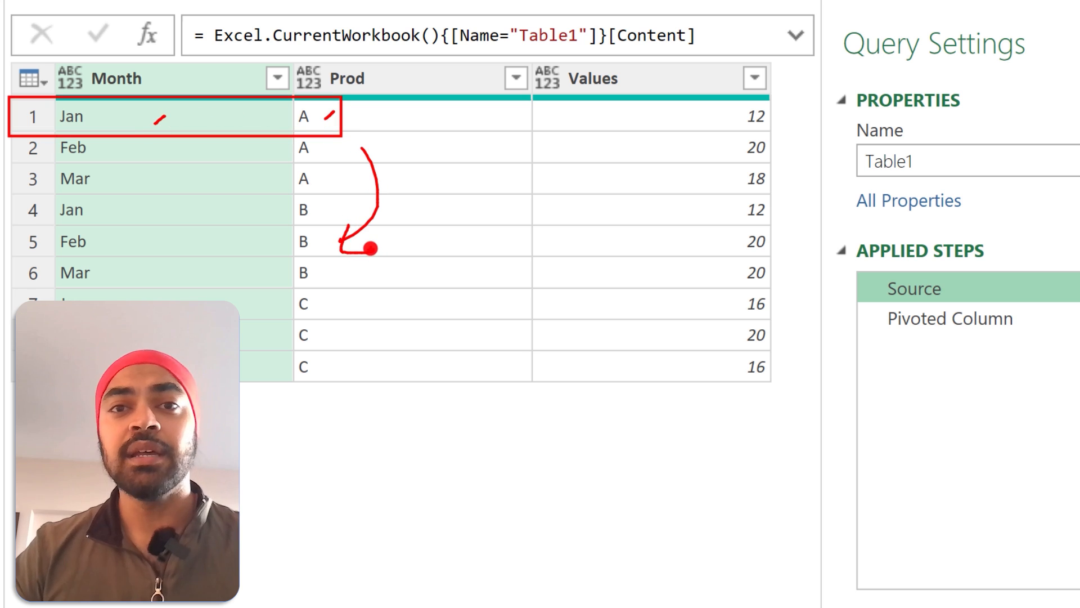
- Return to the Pivoted Column step and reopen its settings showing Values with Don't Aggregate
click(950, 317)
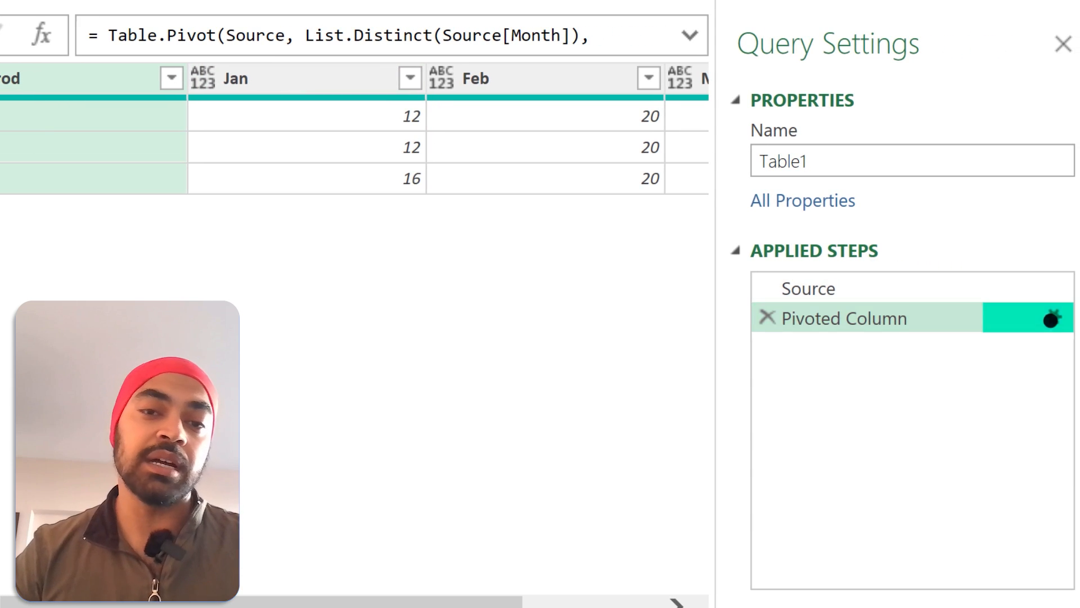
click(1053, 317)
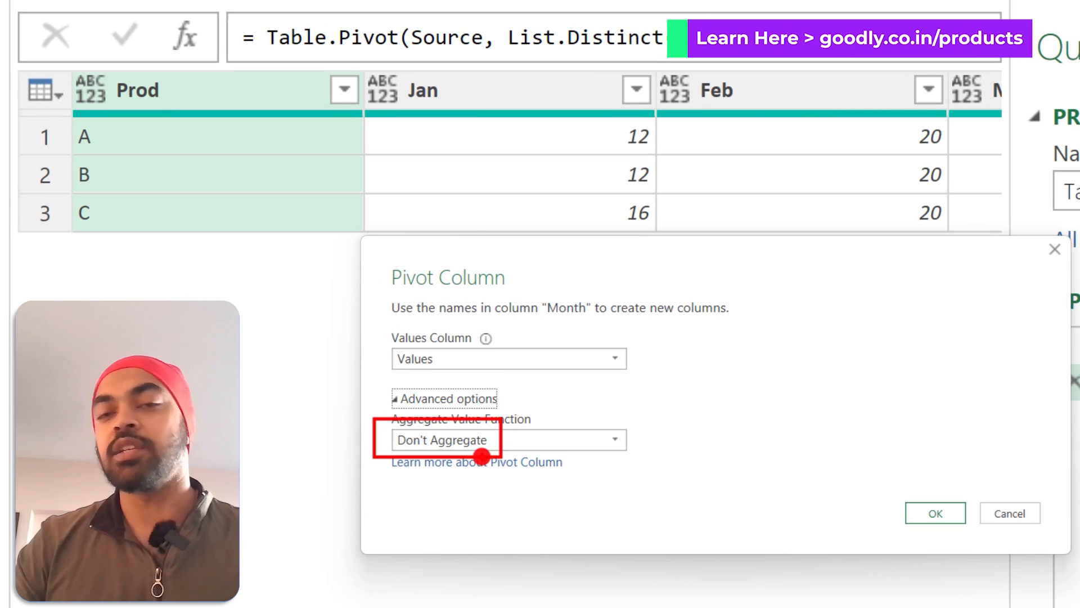
click(935, 514)
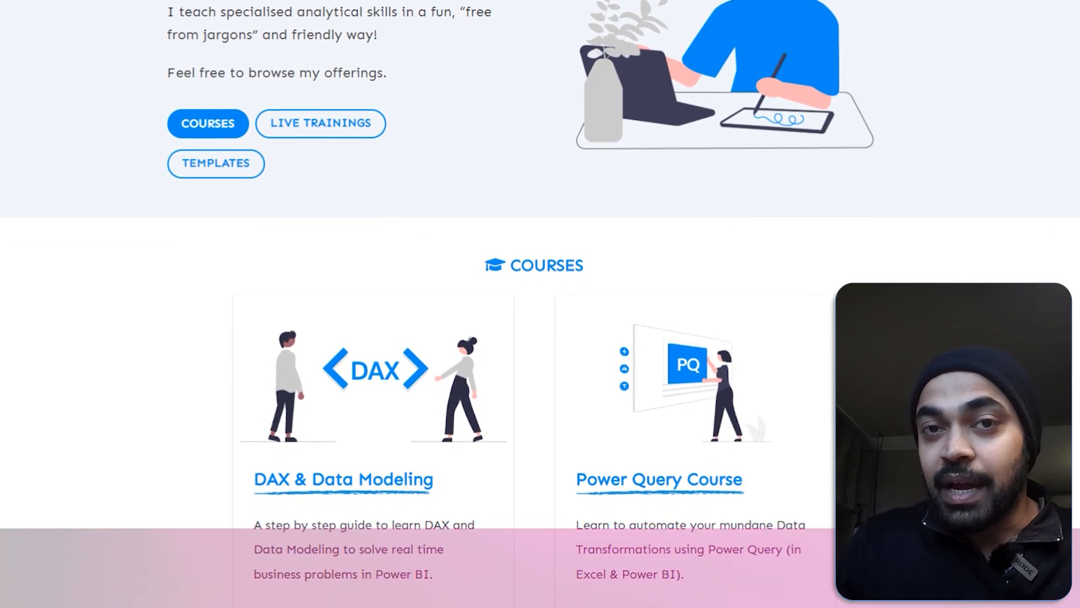
- Scroll the Goodly site down to the Courses section with DAX and Power Query listings
scroll(down, 3)
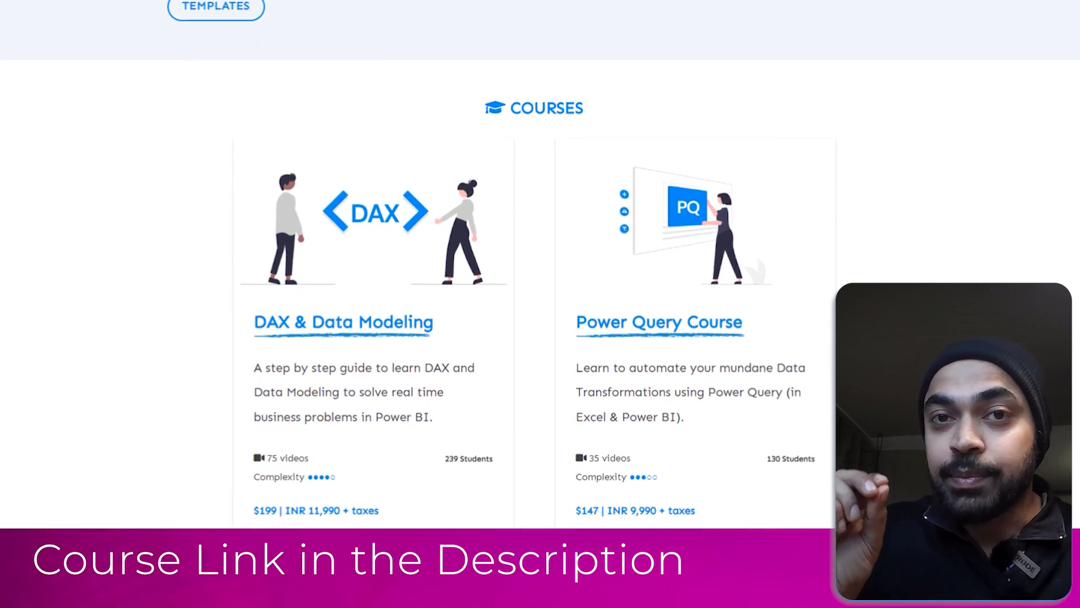